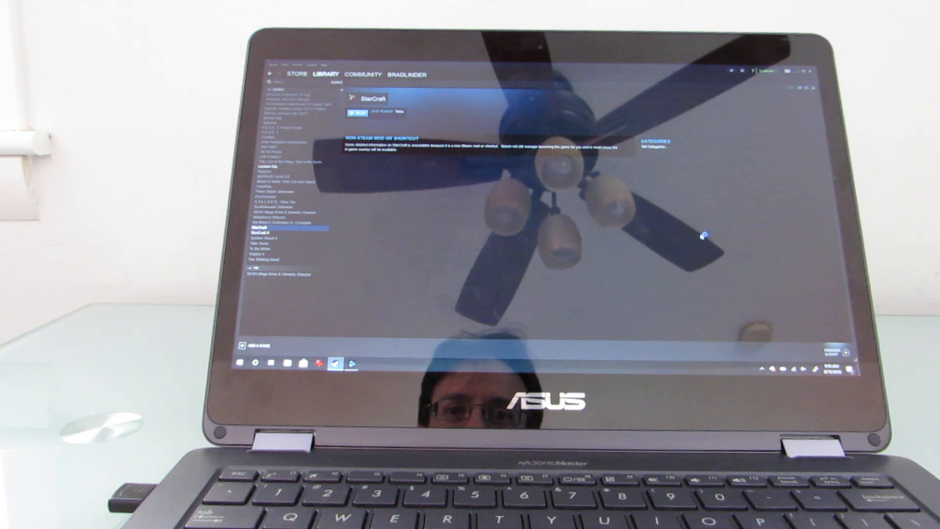
Launch StarCraft from Steam, select StarCraft Remastered in Battle.net and start it
click(356, 113)
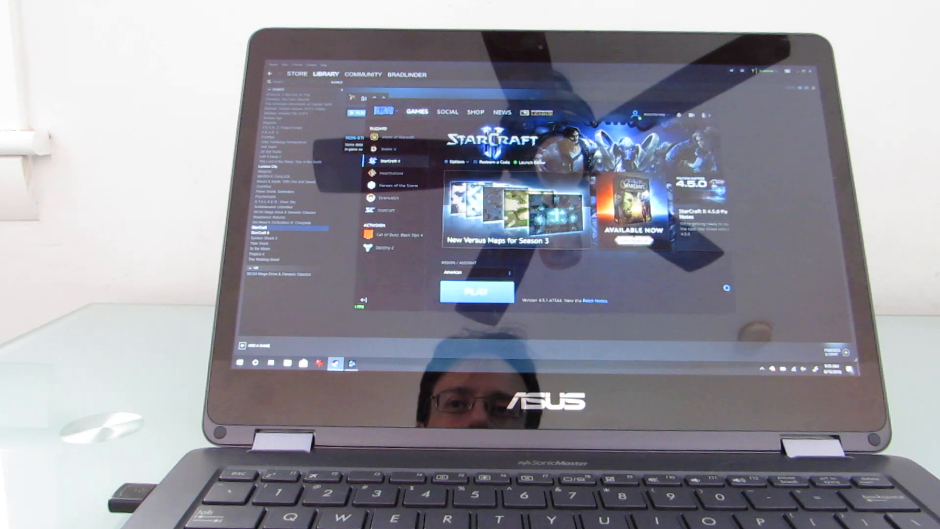
click(476, 291)
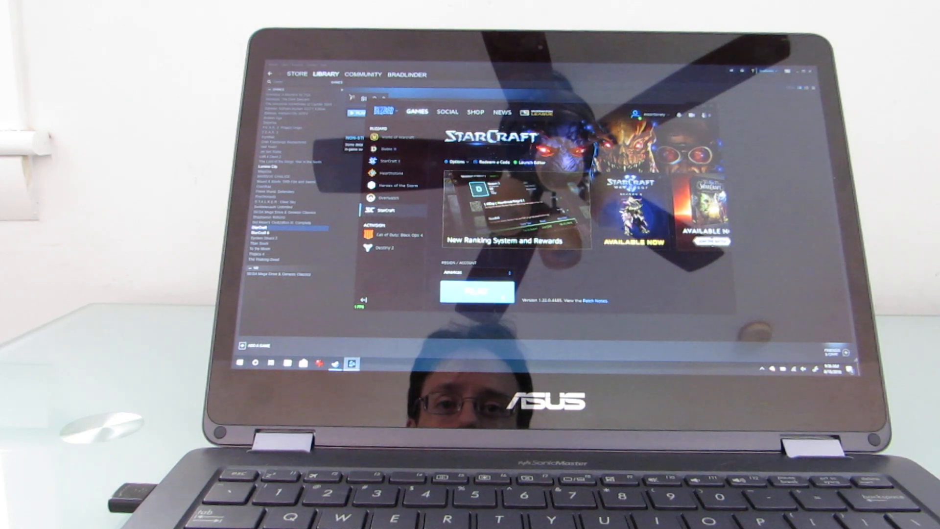
click(473, 291)
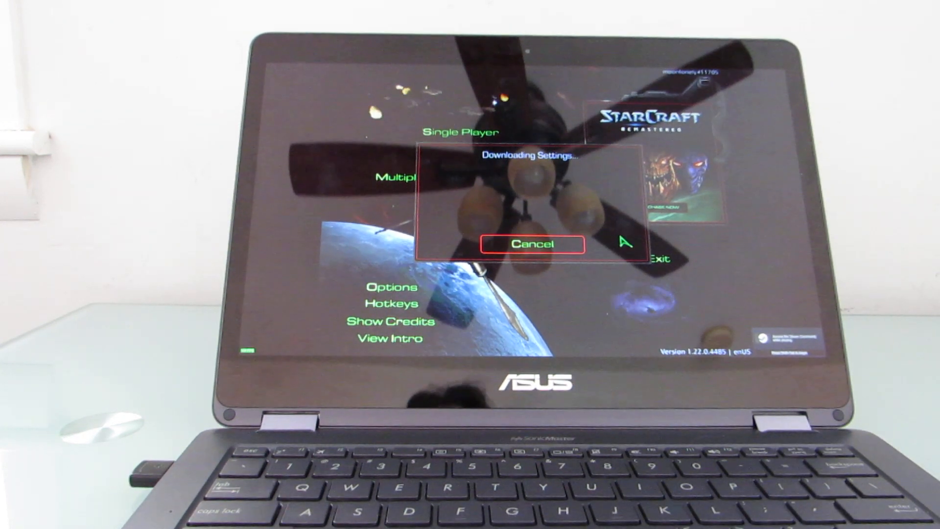
Start a single-player Terran campaign at the first mission, Wasteland
click(533, 244)
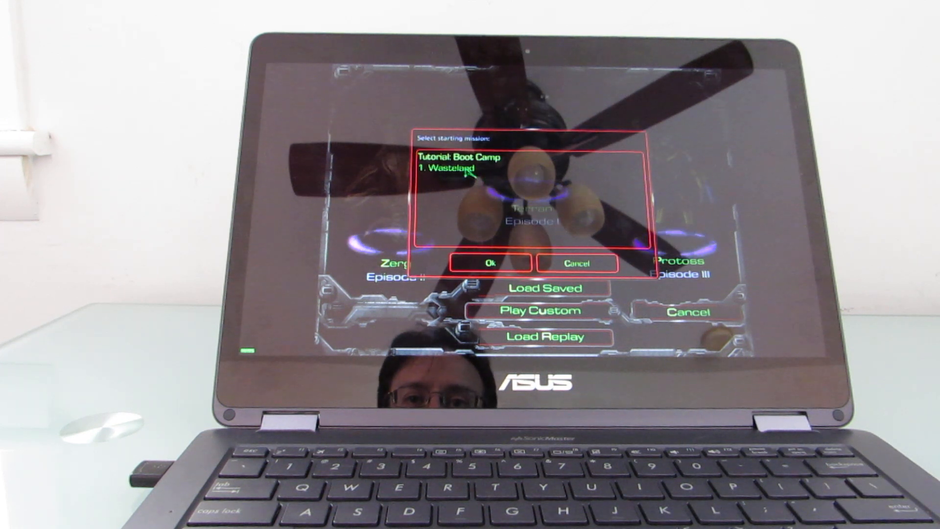
click(490, 262)
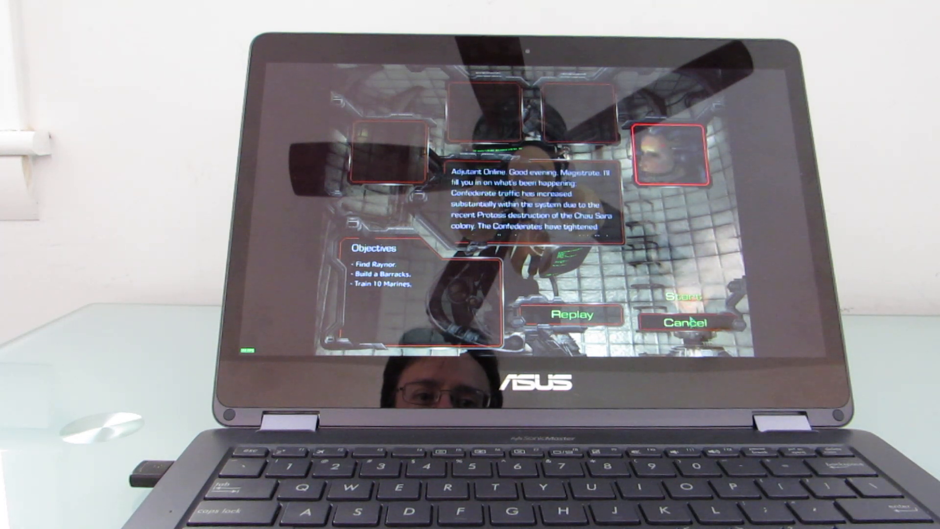
Begin the Wasteland mission from its briefing screen
click(683, 297)
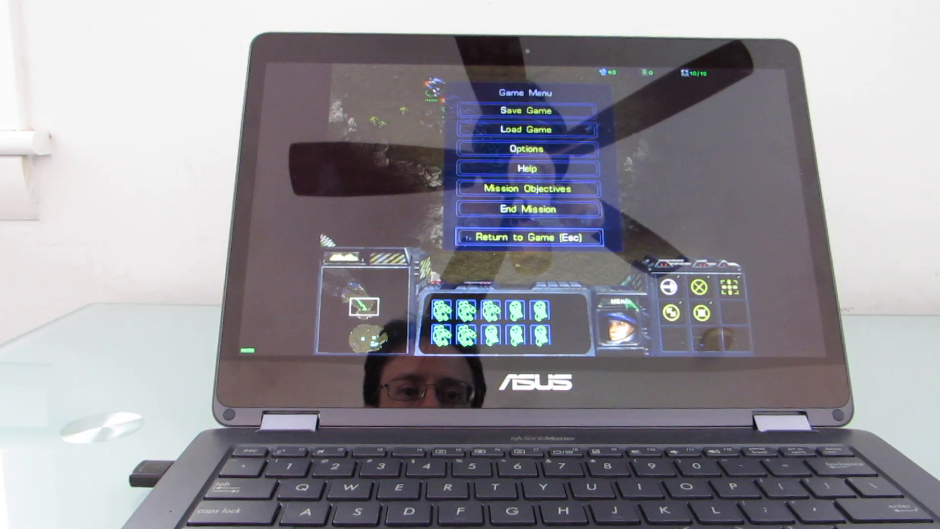
click(523, 209)
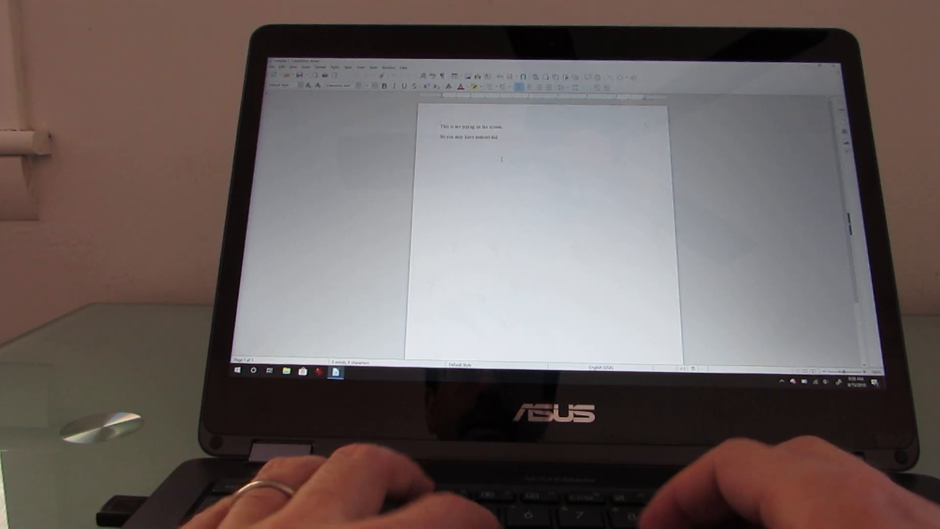
Type the sentences about delayed characters, ending 'That seems to have disappeared now.'
text(that when I started typing it took a moment)
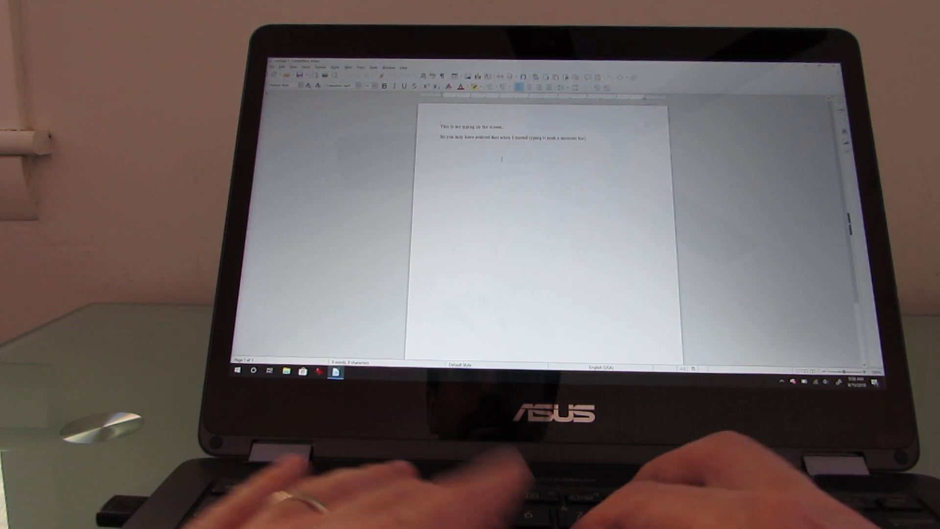
text(for the characters to show up on)
text(That seems to have fixe)
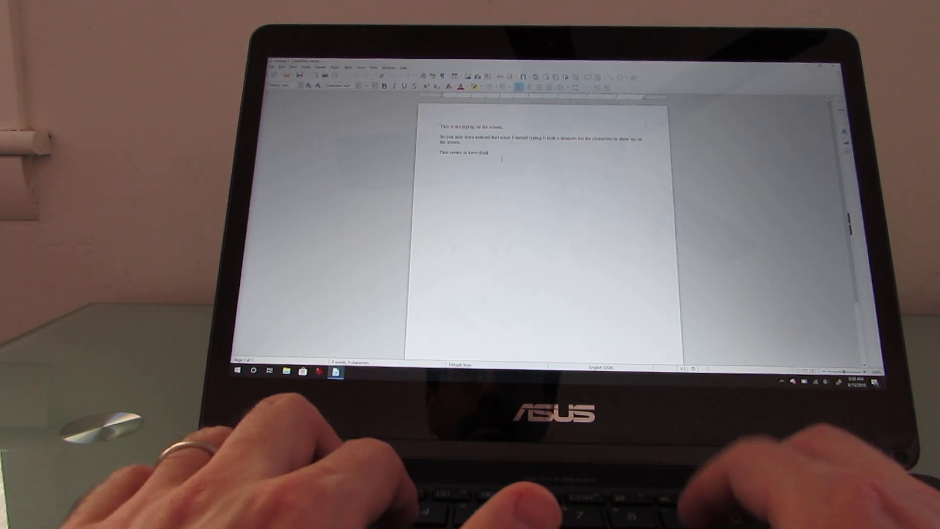
text(disappeared now.)
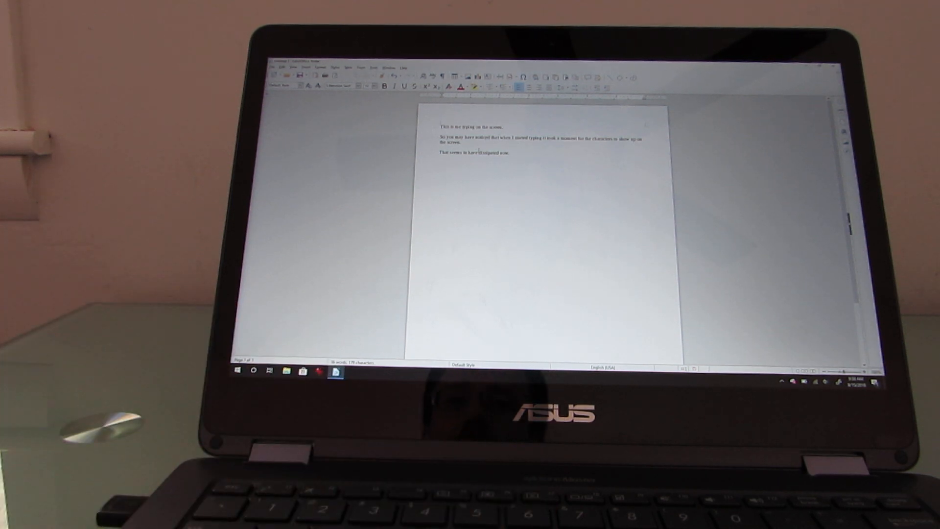
double_click(449, 126)
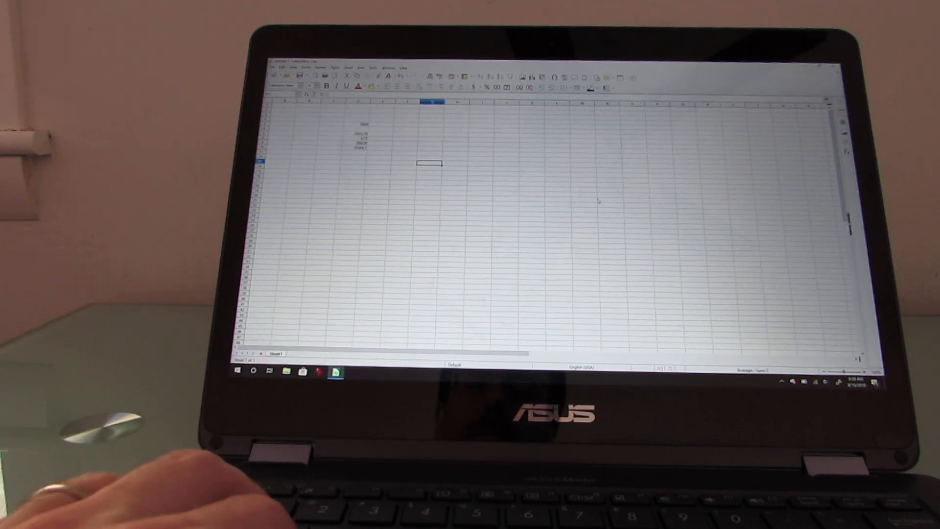
Close the untitled Calc spreadsheet, choosing Don't Save for its changes
click(833, 66)
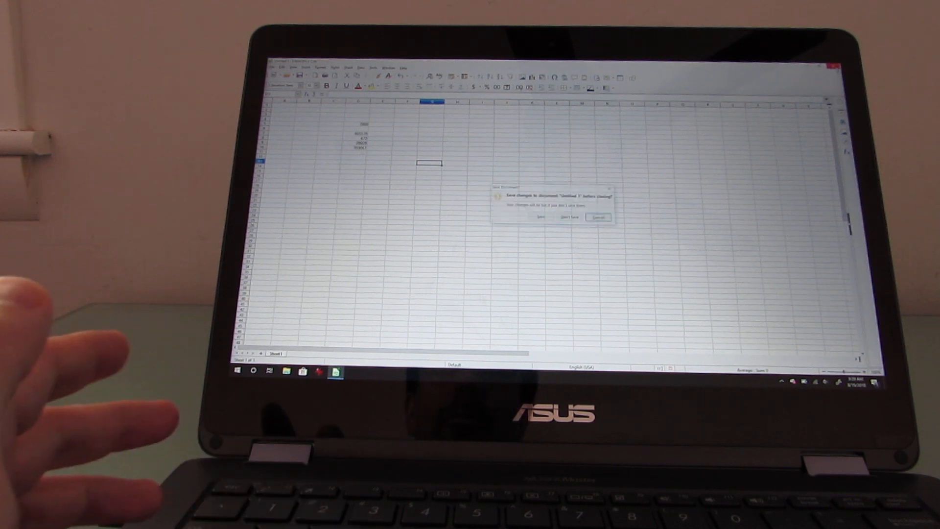
click(568, 216)
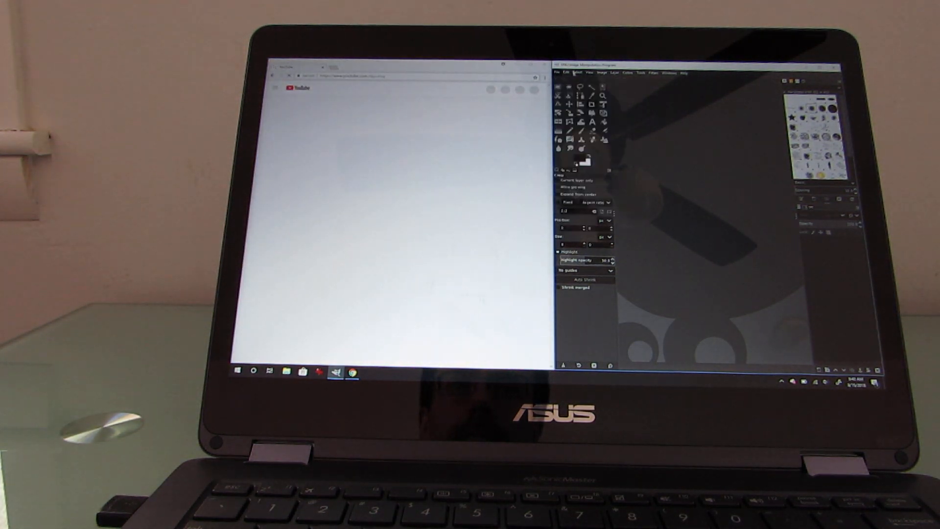
Start opening the game-launcher screenshot in GIMP
click(559, 73)
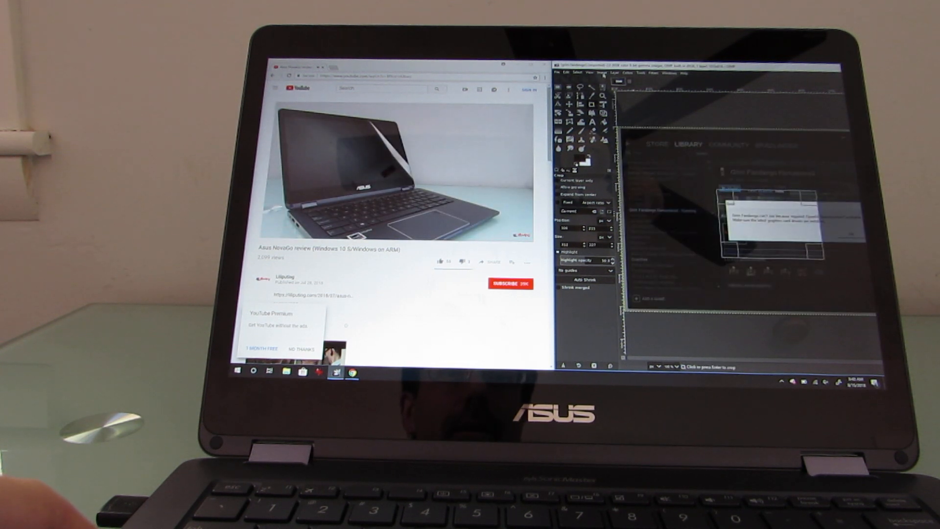
Maximize Chrome and play the Asus NovaGo review video full screen
click(601, 73)
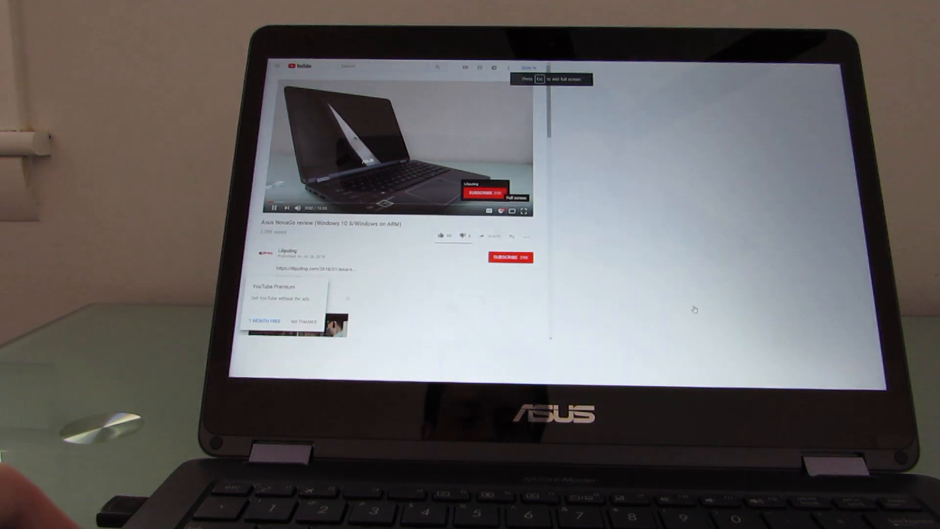
click(524, 210)
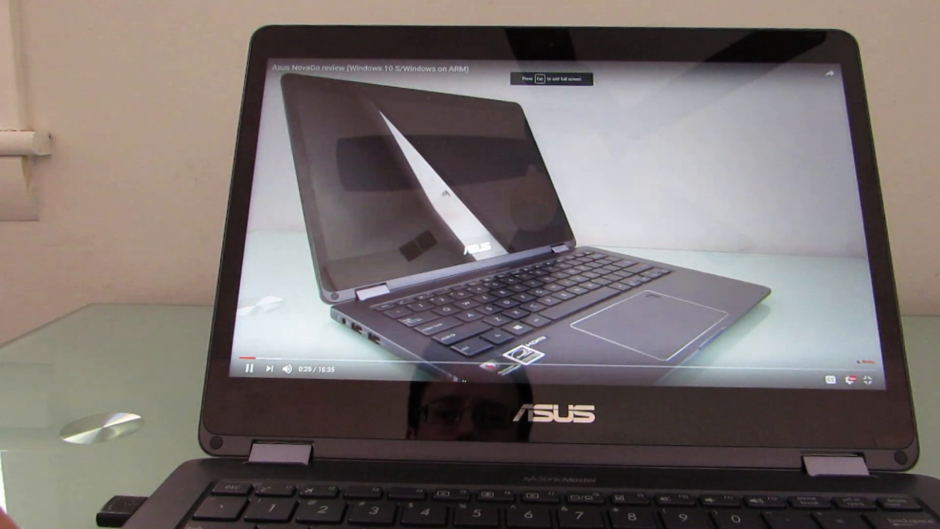
click(546, 366)
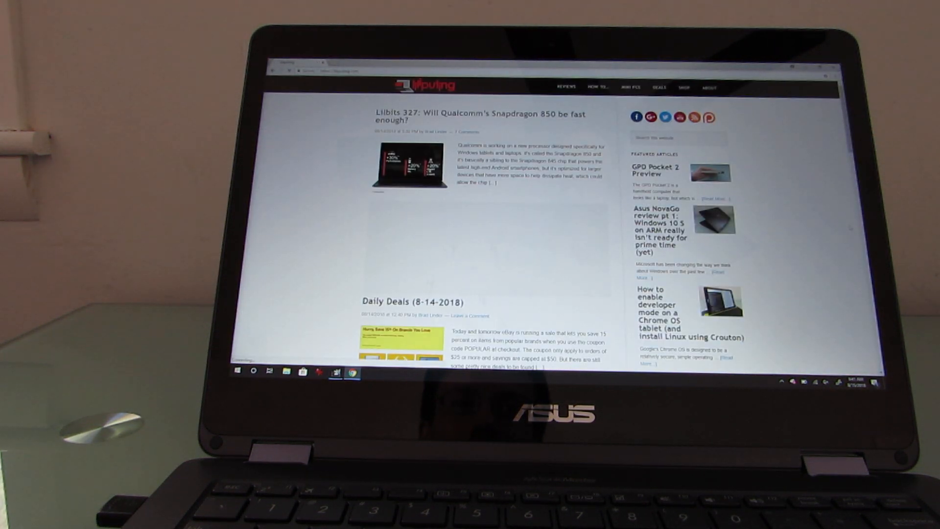
Scroll down the liliputing.com homepage through its latest articles and deals posts
scroll(down, 3)
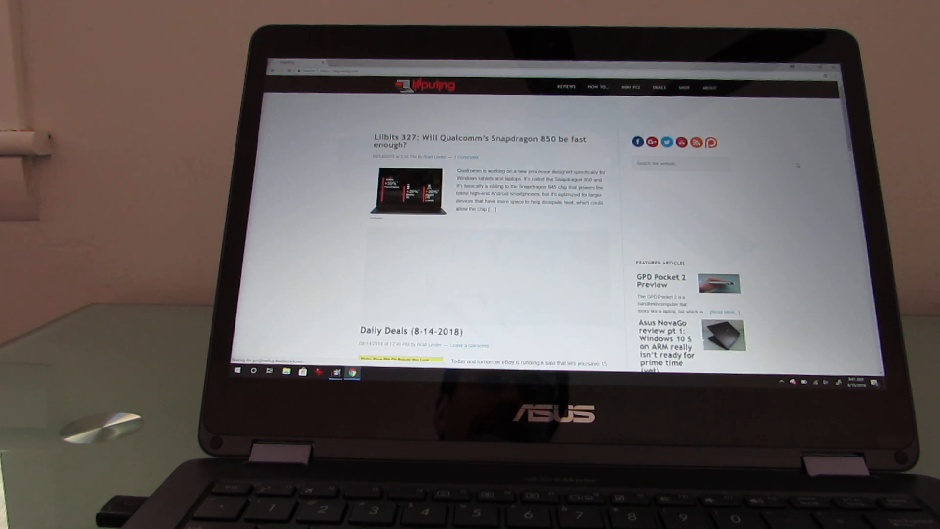
scroll(down, 3)
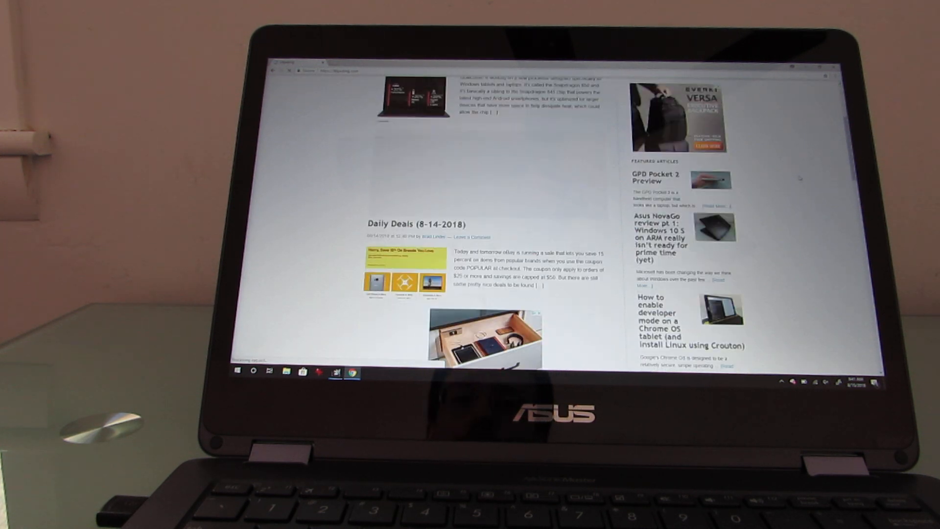
scroll(down, 3)
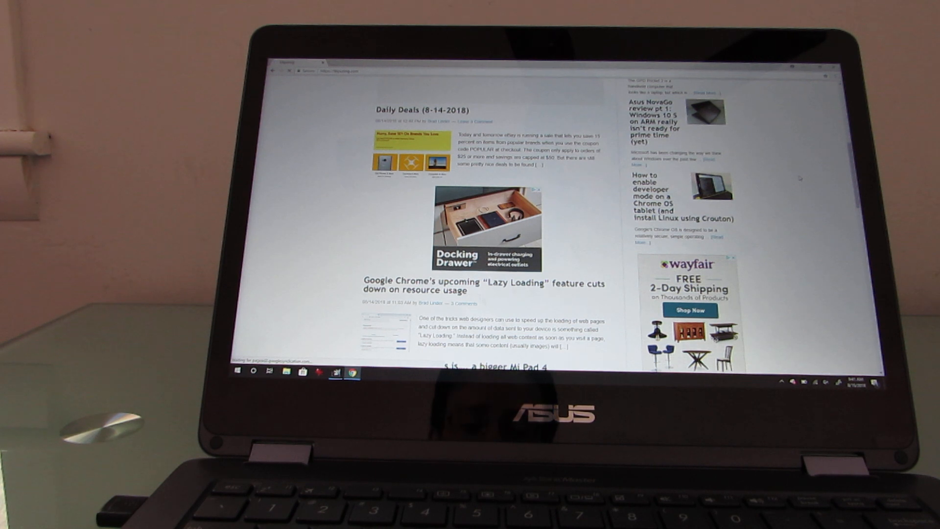
scroll(down, 3)
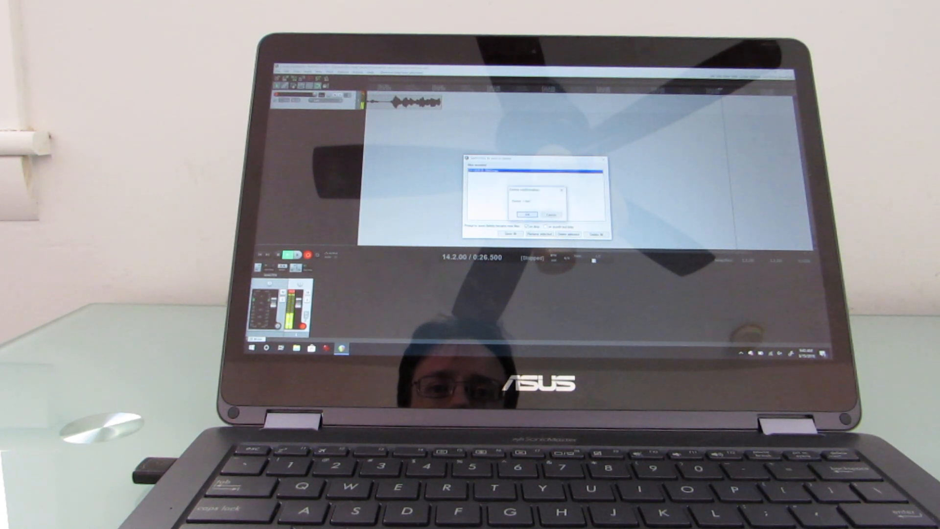
Confirm the recorded-files prompt with OK to close it
click(526, 215)
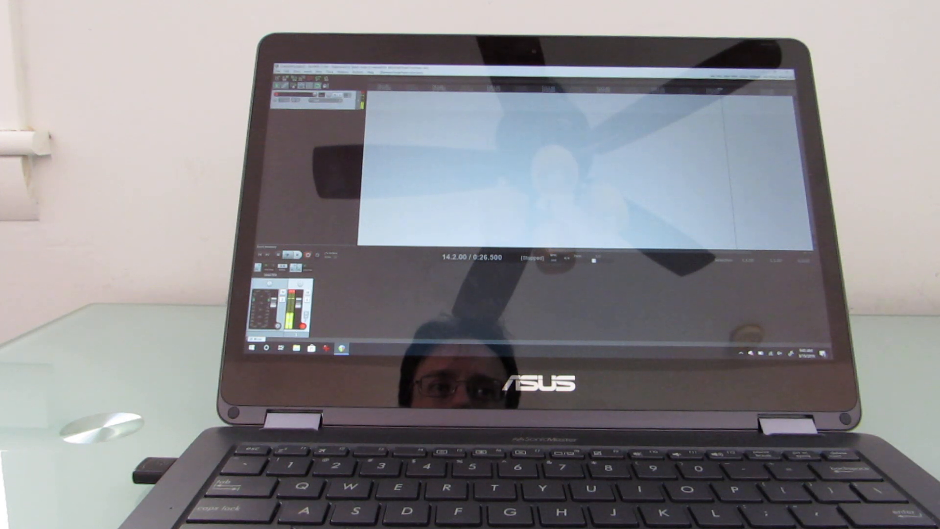